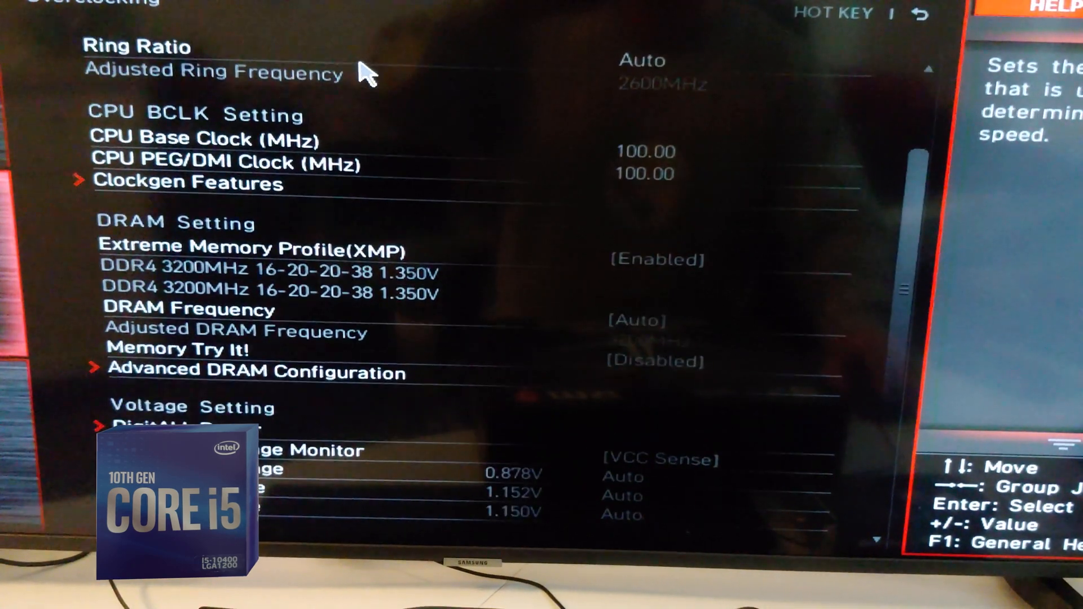
Step: Scroll the OC settings list to bring Advanced CPU Configuration into view
{"action": "scroll", "scroll_direction": "down", "scroll_amount": 3}
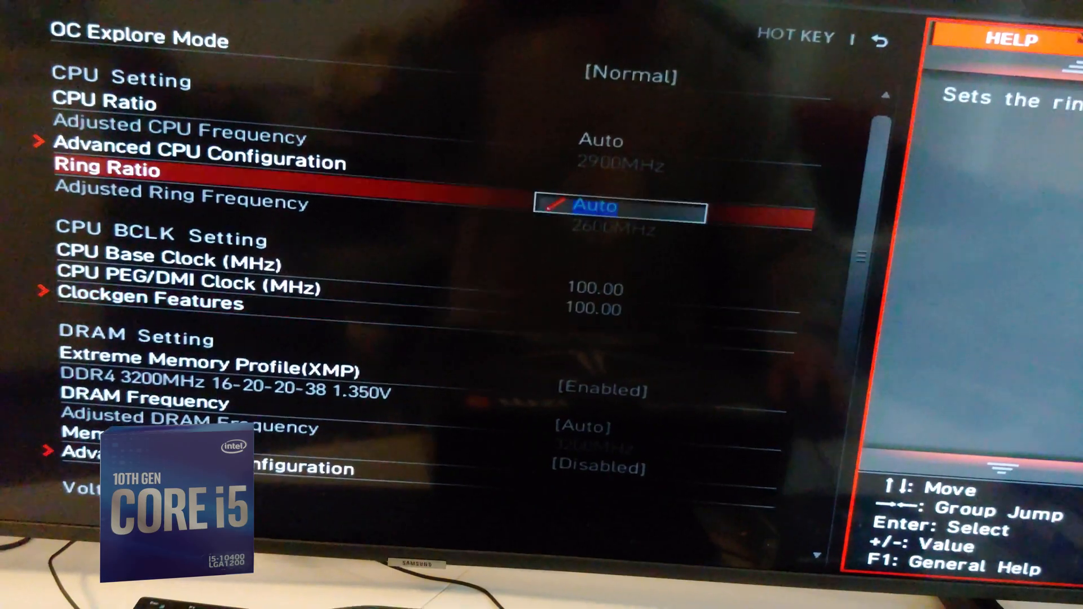
{"action": "scroll", "scroll_direction": "down", "scroll_amount": 3}
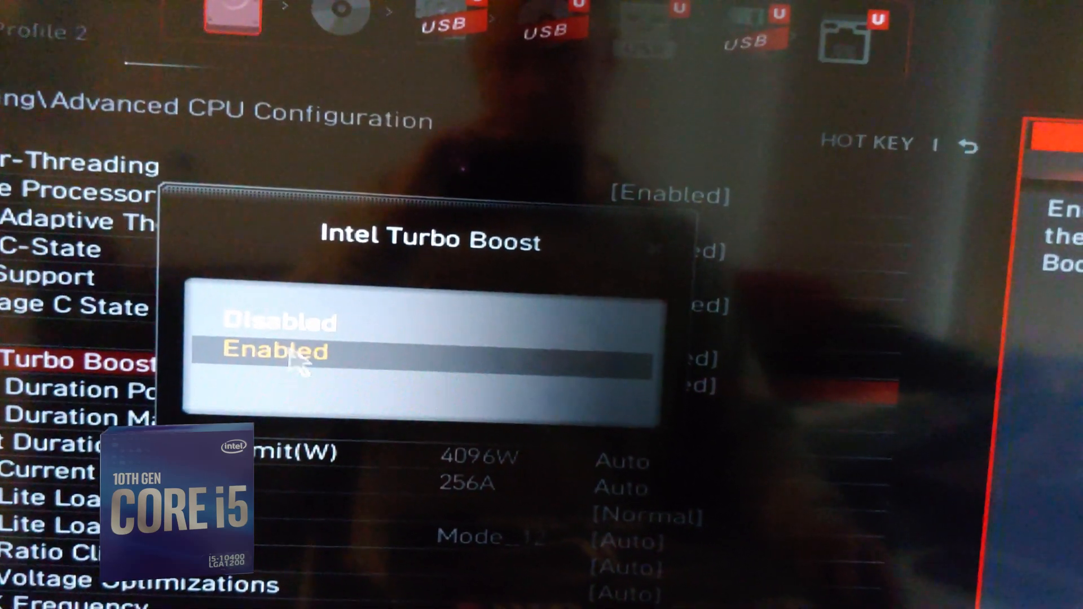
Step: Confirm Intel Turbo Boost stays Enabled, then move up to Package C State Limit
{"action": "left_click", "coordinate": [277, 351]}
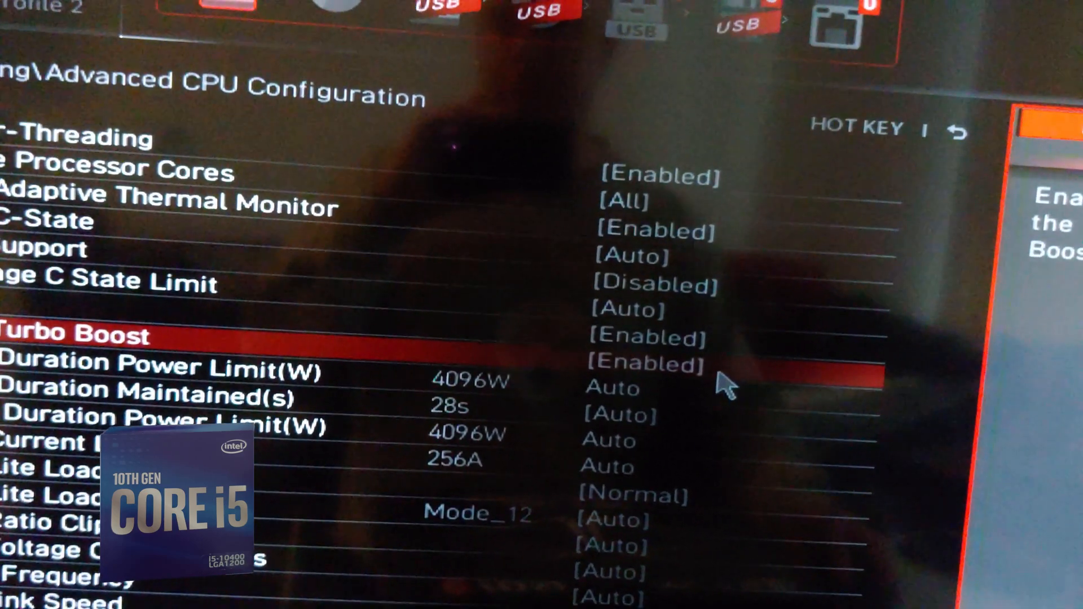
{"action": "key", "text": "up"}
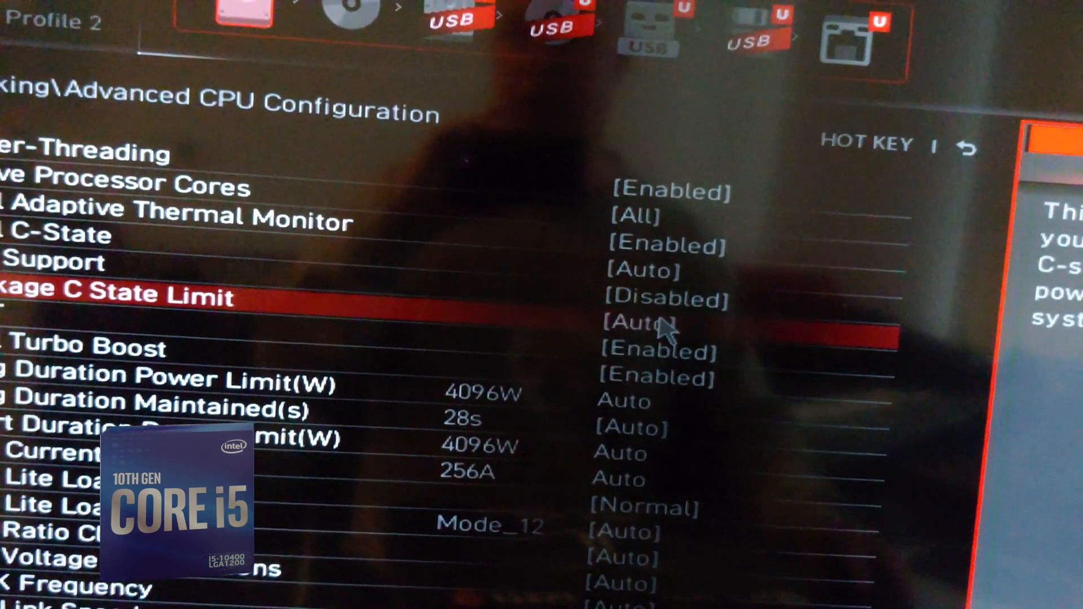